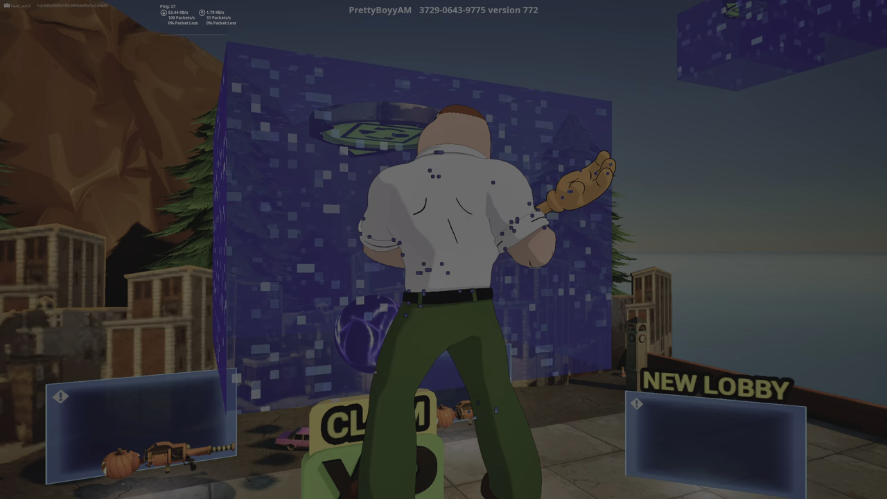
Step: Review controller sensitivity down to Aim Assist Strength 99% and Controller Deadzone, then go to mapping
click(609, 252)
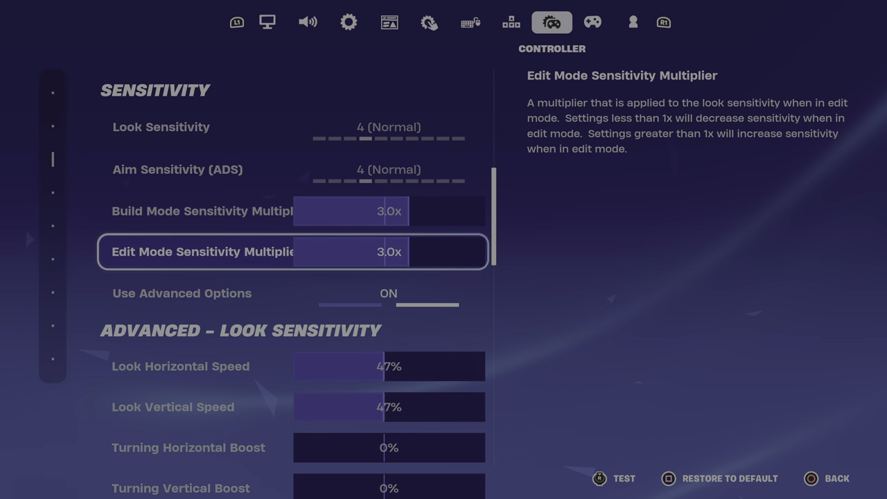
scroll(down, 3)
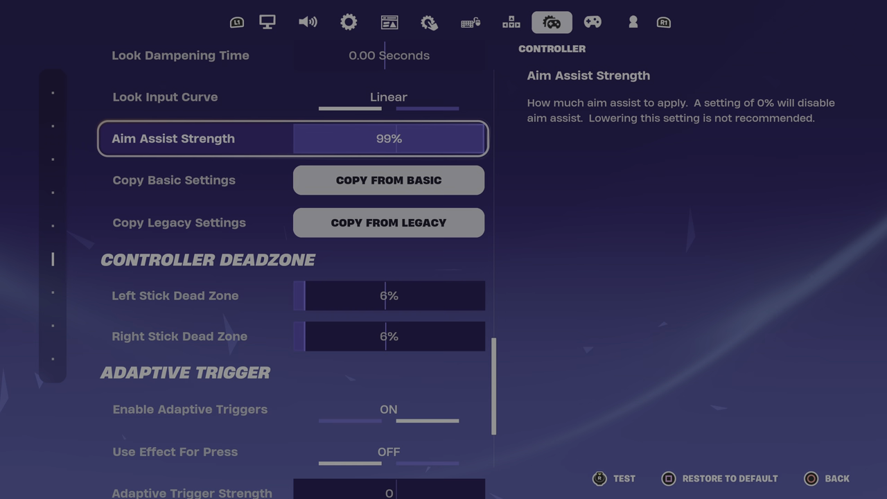
click(592, 22)
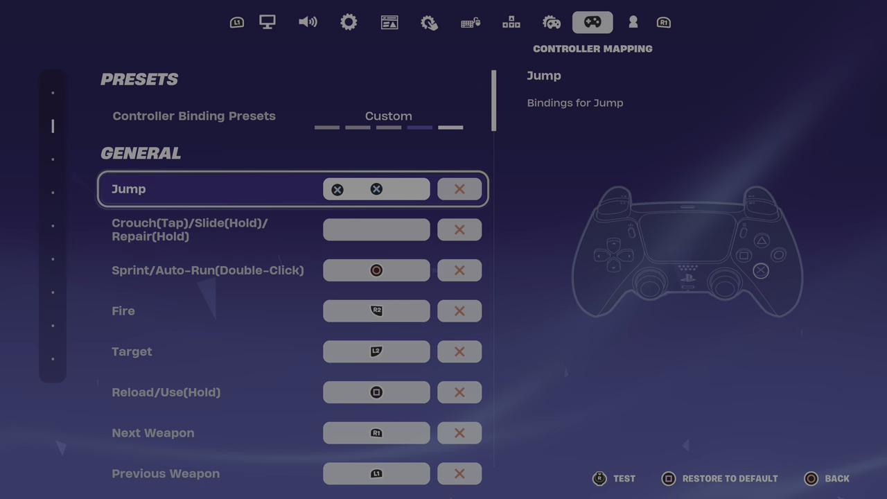
Step: Scroll through the General and Building bindings to crouch/slide/repair, then return to the match
scroll(down, 3)
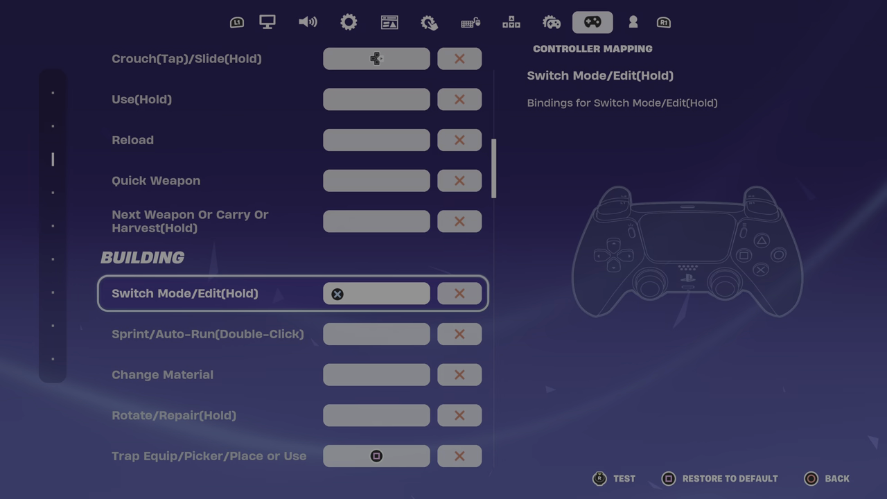
scroll(down, 3)
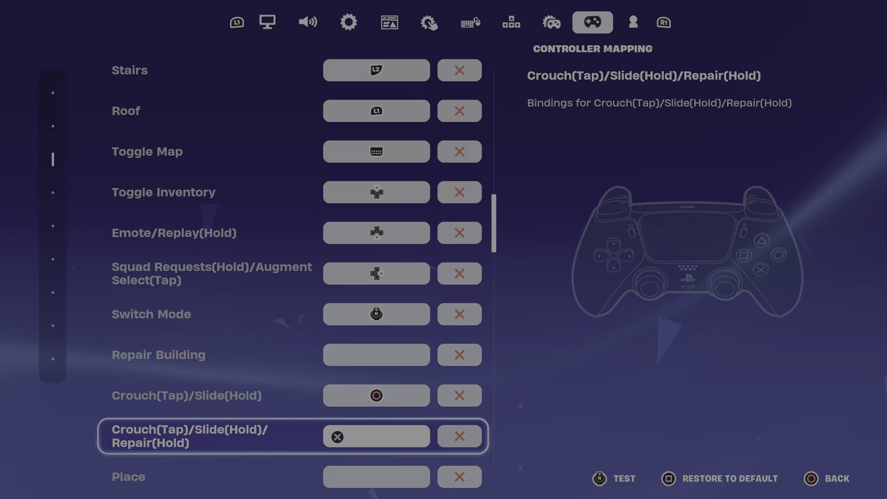
click(825, 478)
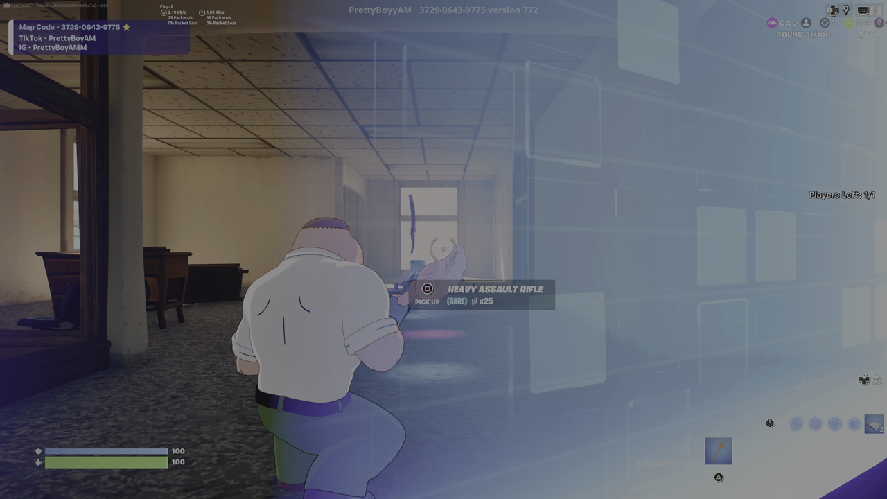